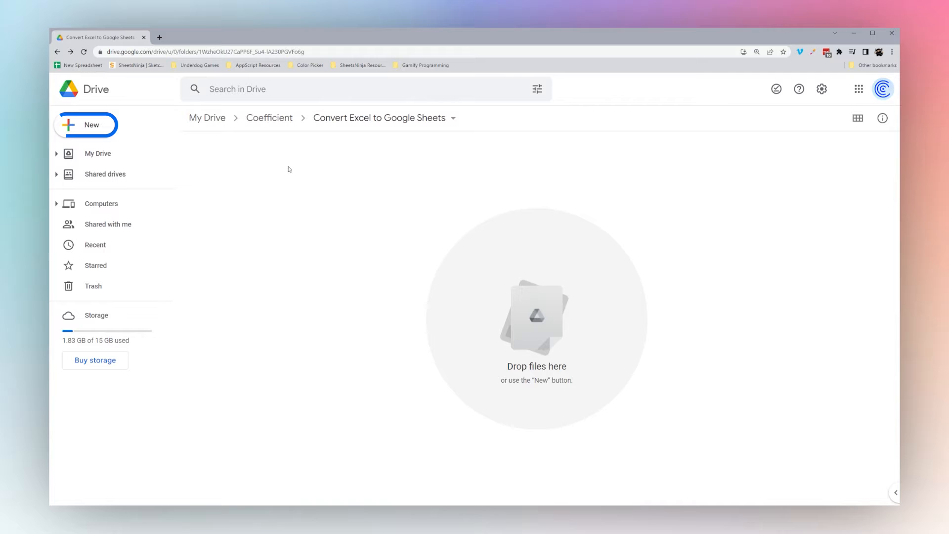
- Upload Sales 2020 - Coefficient.xlsx from the computer via New > File upload
click(86, 125)
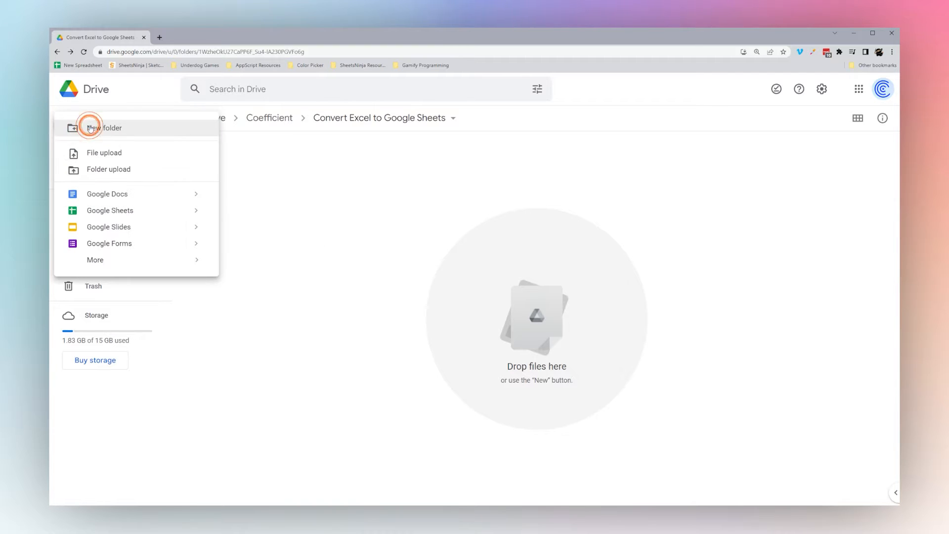
click(104, 153)
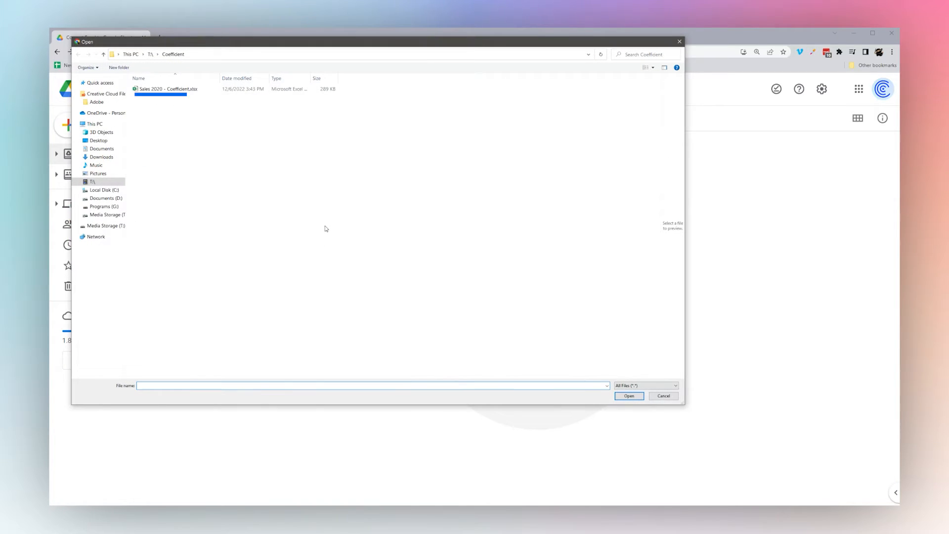
click(168, 88)
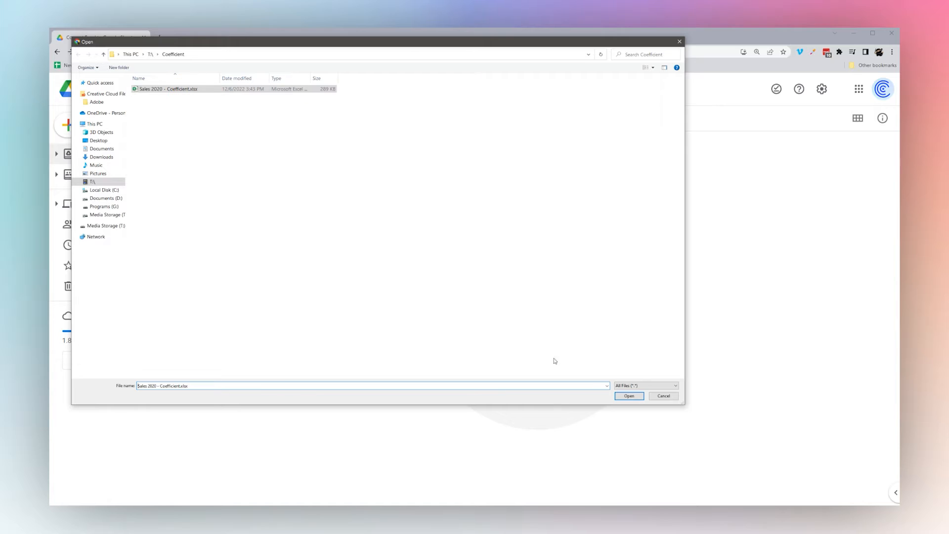
click(629, 395)
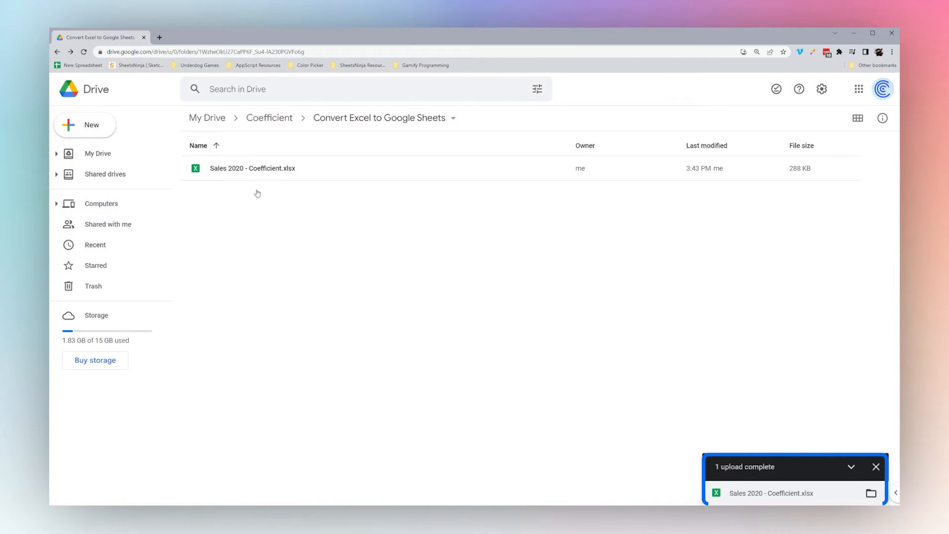
- Open Sales 2020 - Coefficient.xlsx in Sheets and save it as a Google Sheets copy
double_click(252, 168)
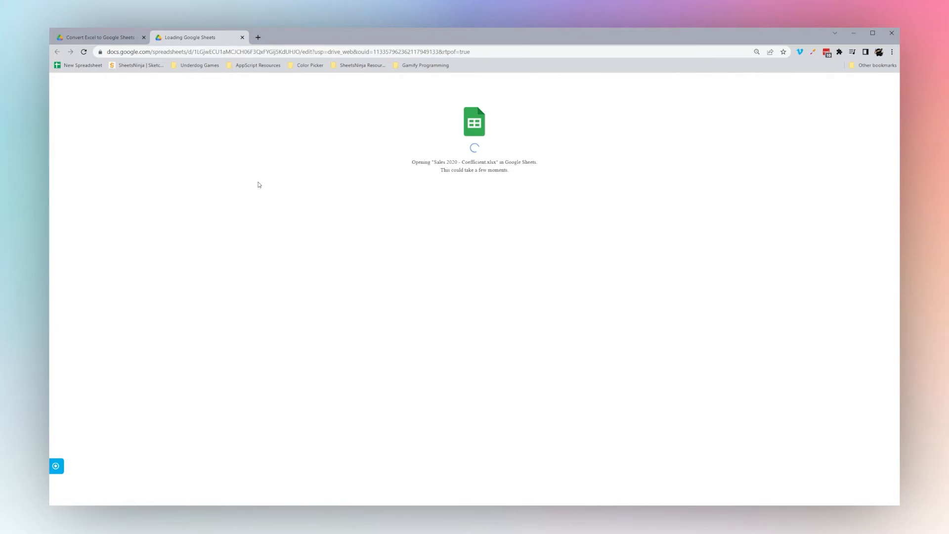
click(76, 88)
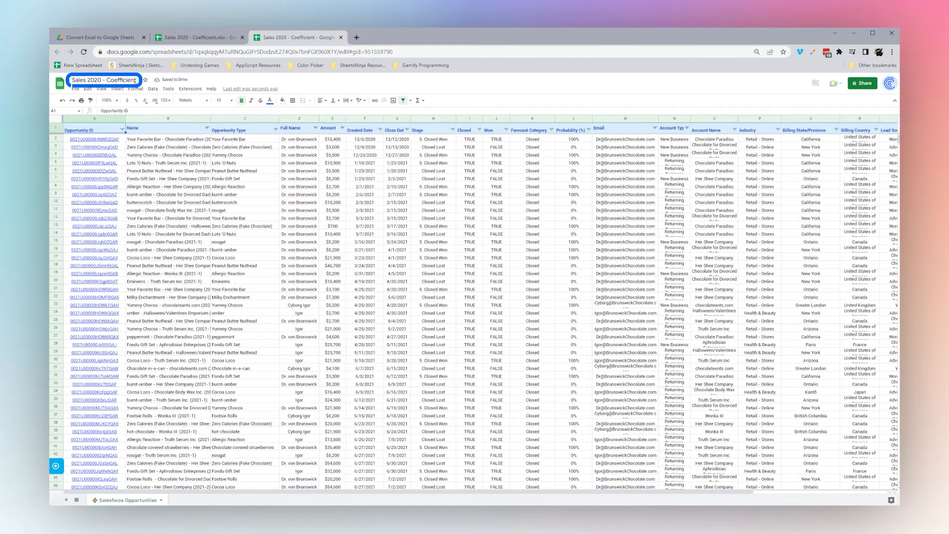
click(75, 88)
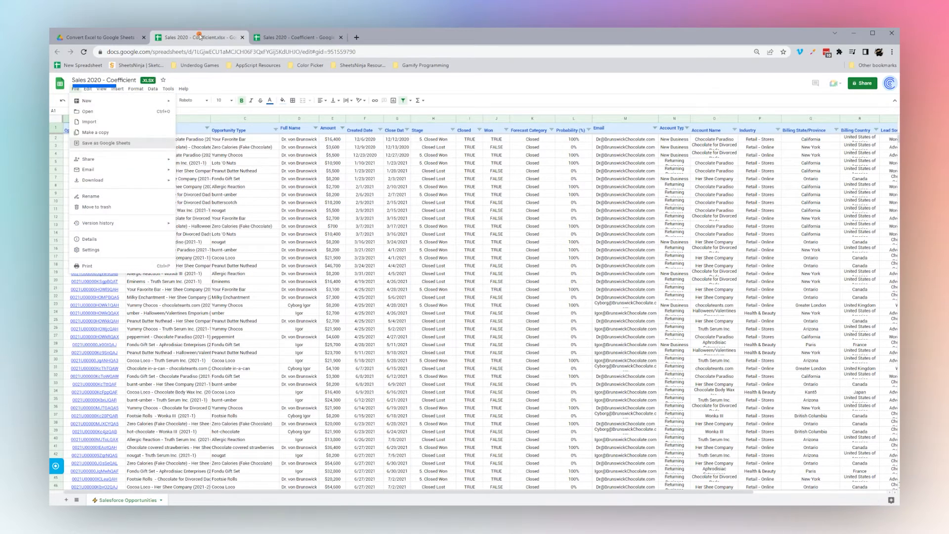
click(103, 79)
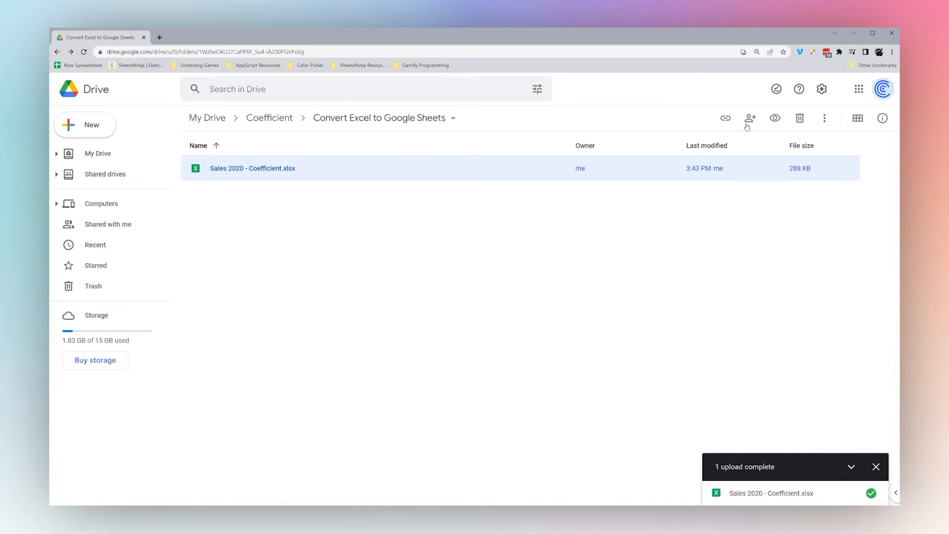
- Enable 'Convert uploads to Google Docs editor format' in Drive settings
click(822, 89)
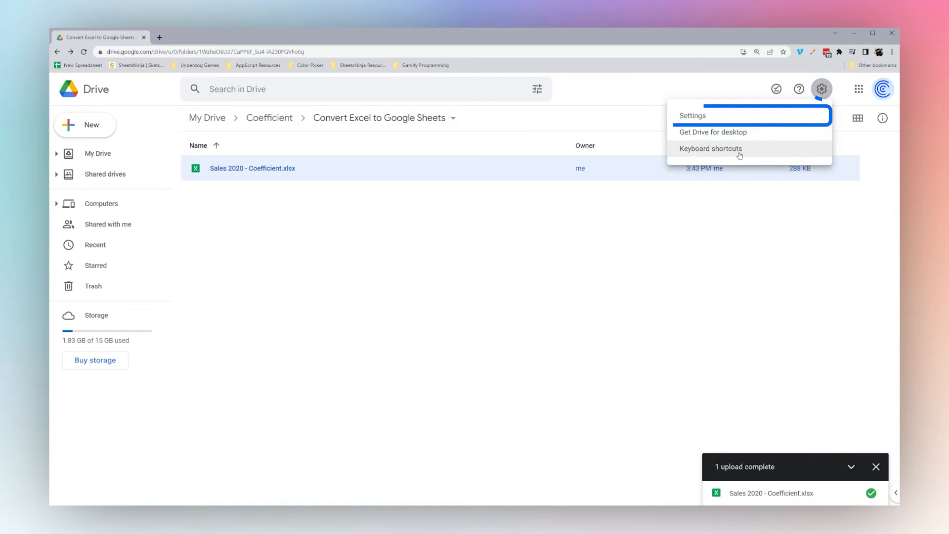
click(692, 116)
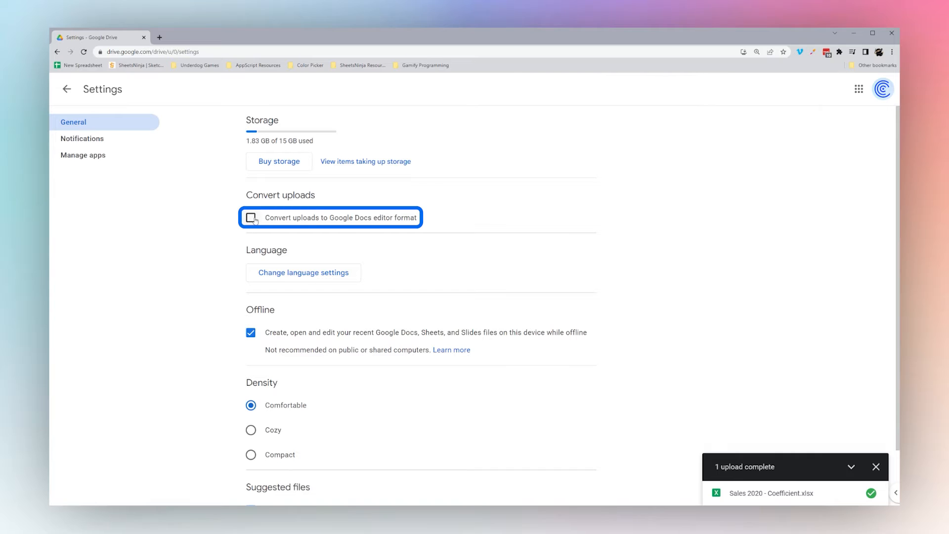
click(250, 218)
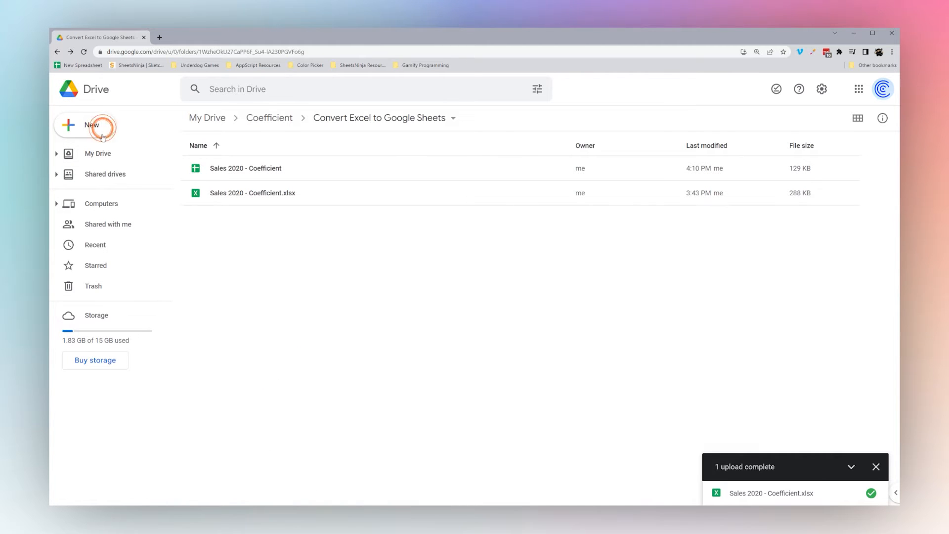
- Re-upload the .xlsx so it arrives auto-converted as Sales 2020 - Coefficient (1)
click(91, 124)
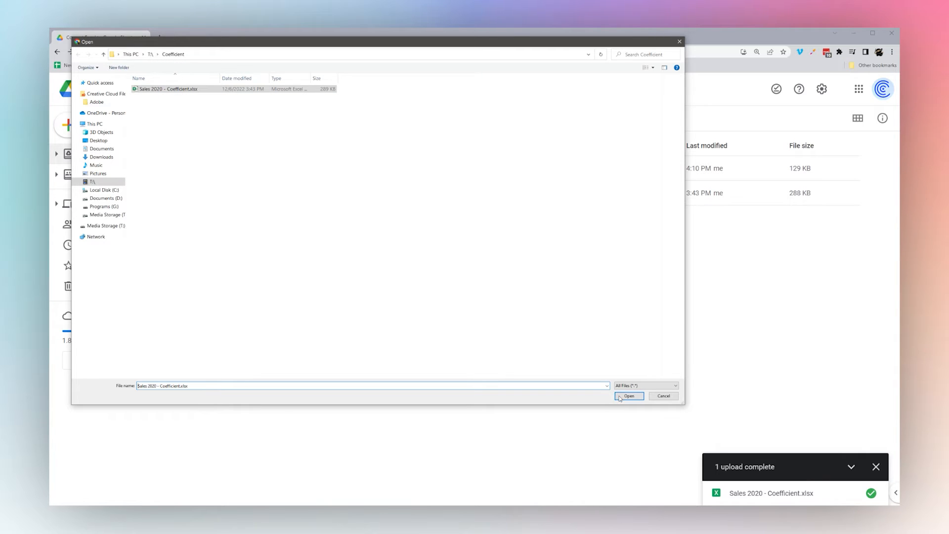
click(629, 396)
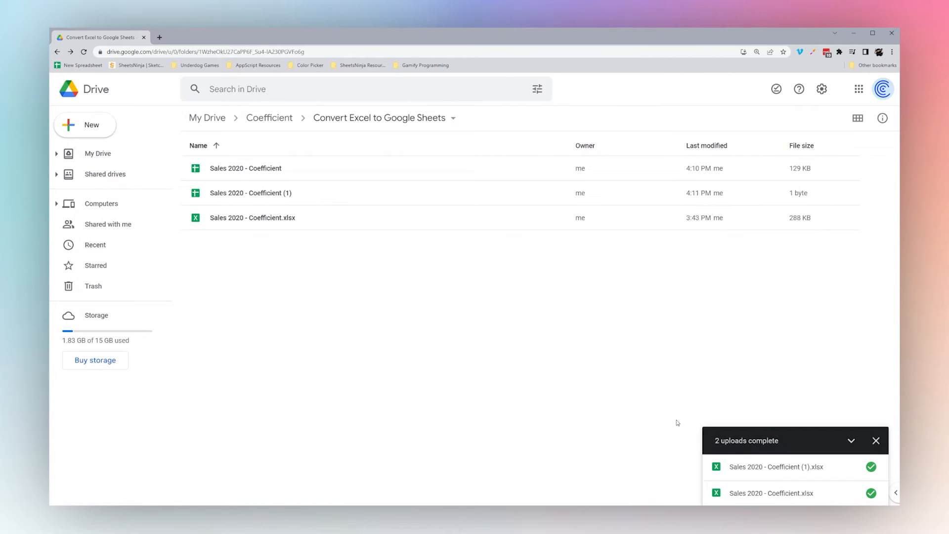
click(251, 193)
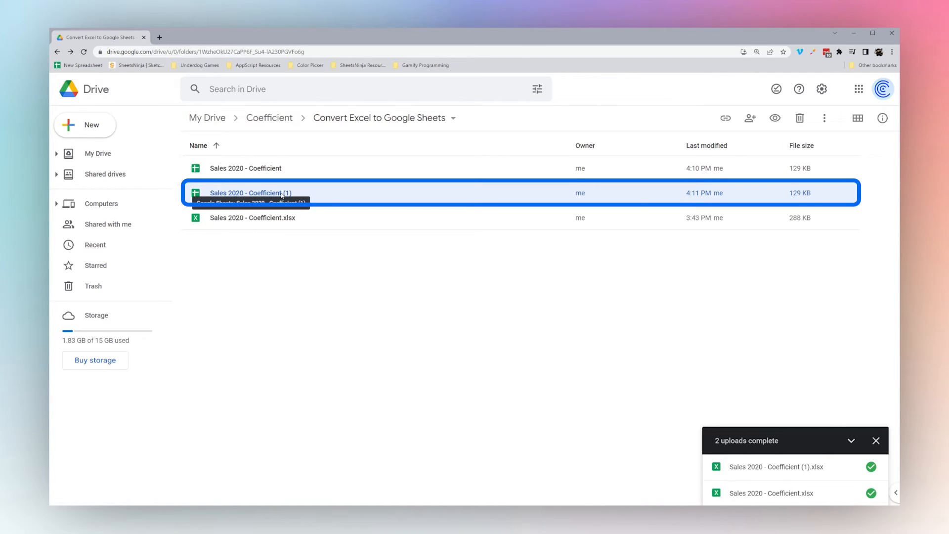
click(331, 266)
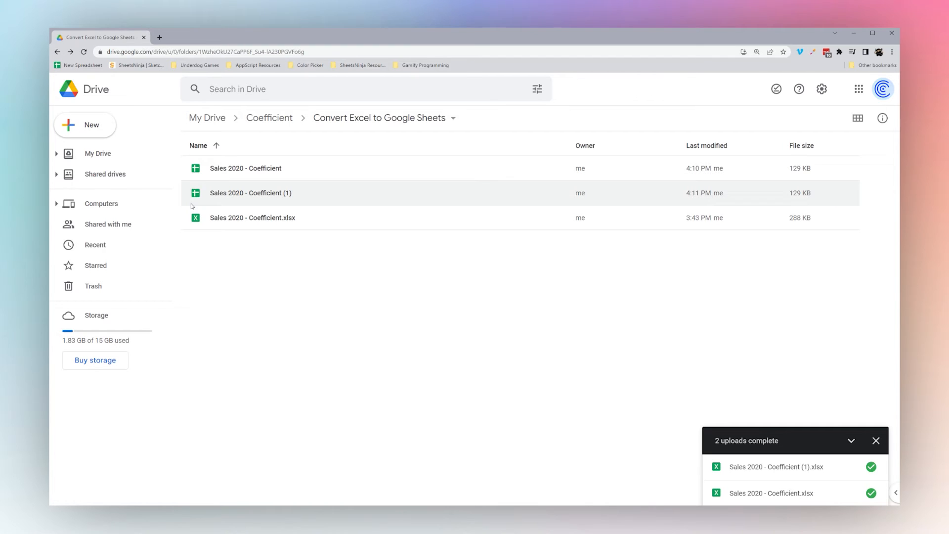
- Create a new blank Google Sheets spreadsheet
click(85, 125)
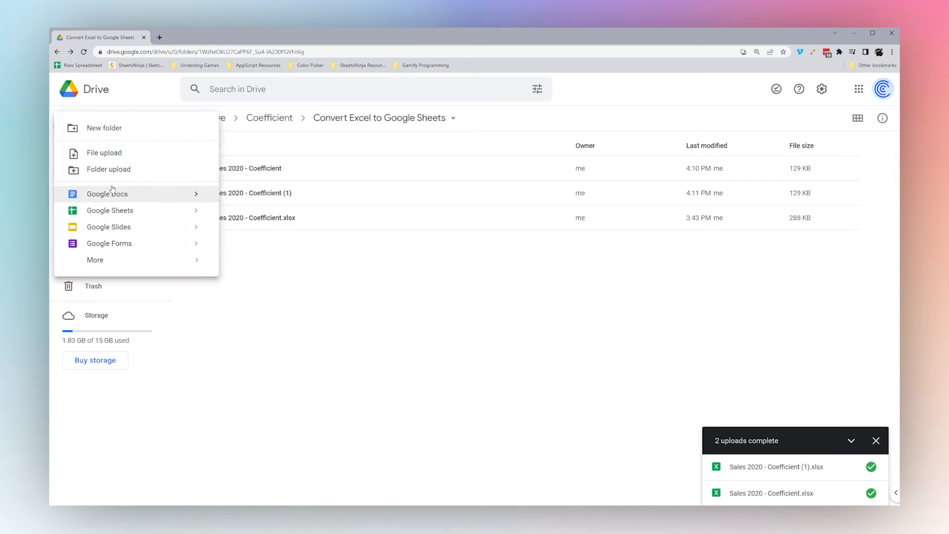
click(110, 210)
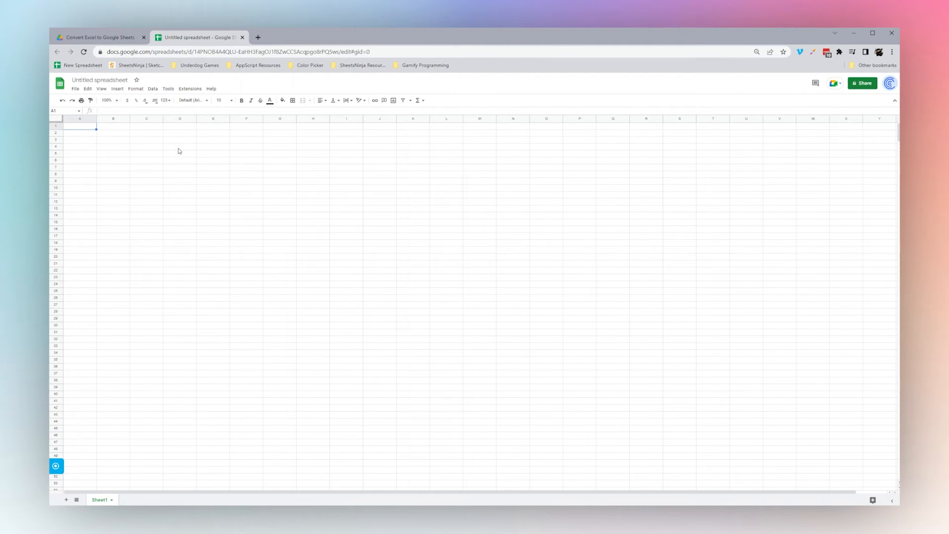
- Choose Sales 2020 - Coefficient.xlsx from the computer in the Import dialog's Upload source
click(75, 89)
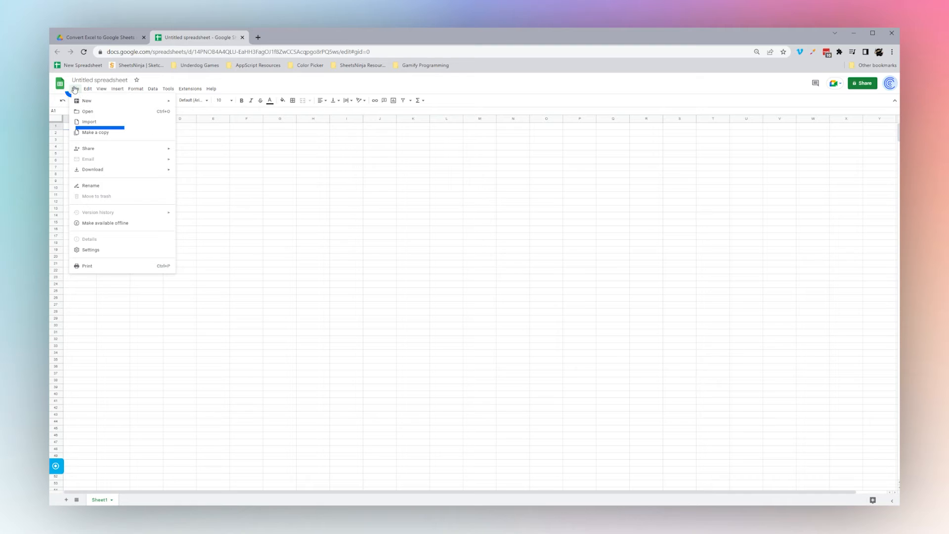
click(89, 122)
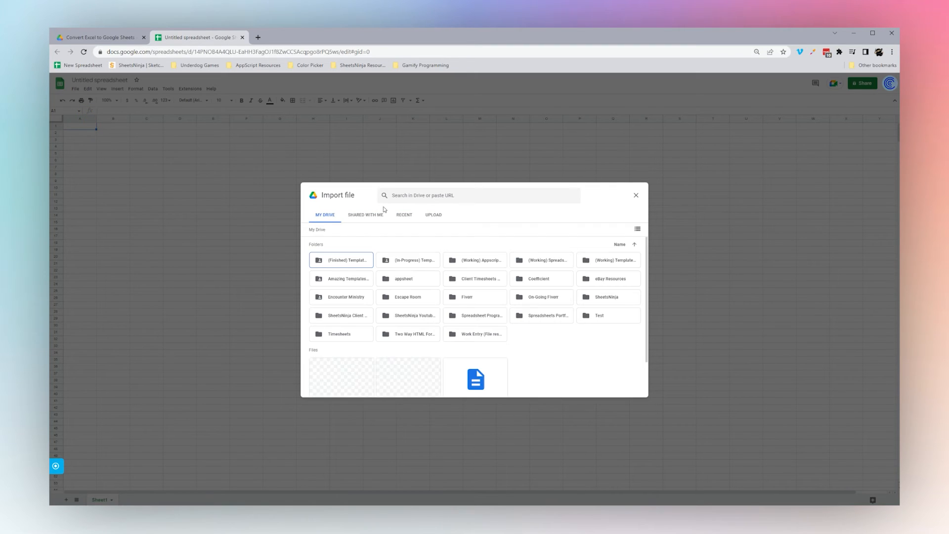
click(433, 215)
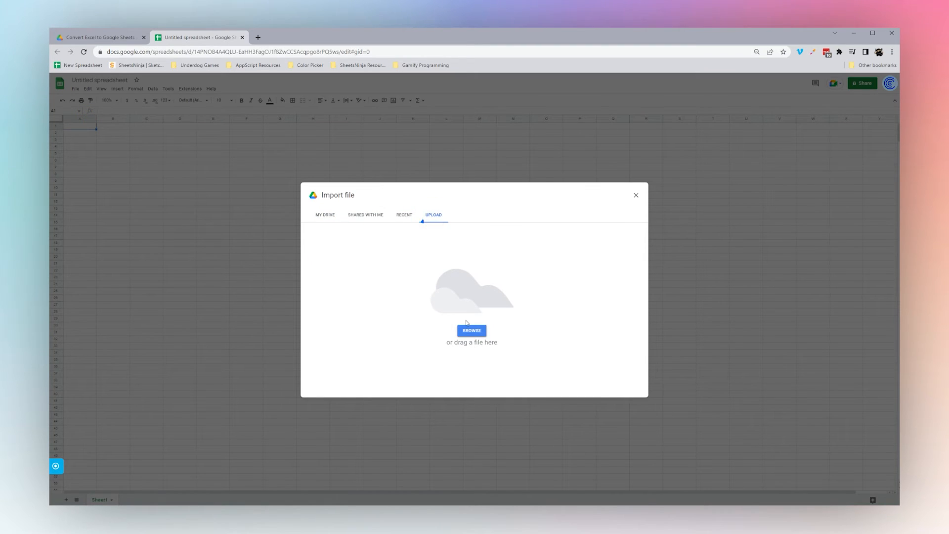
click(472, 330)
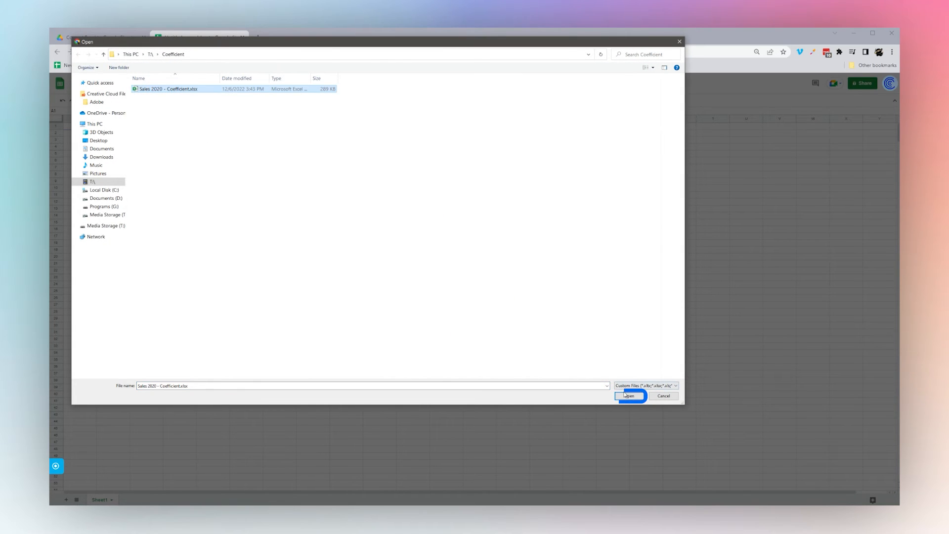
click(630, 396)
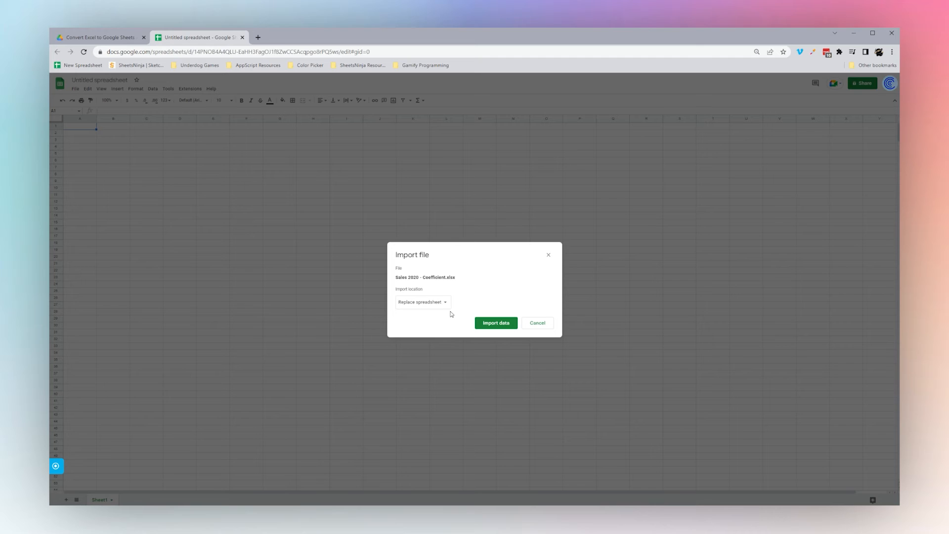
- Import the Excel data with location 'Insert new sheet(s)' and Import Theme ticked
click(423, 303)
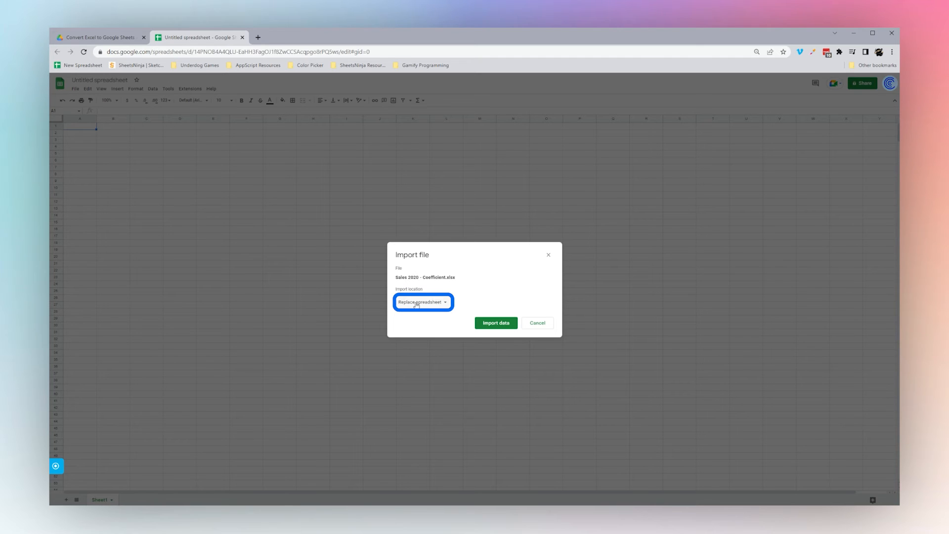
click(422, 303)
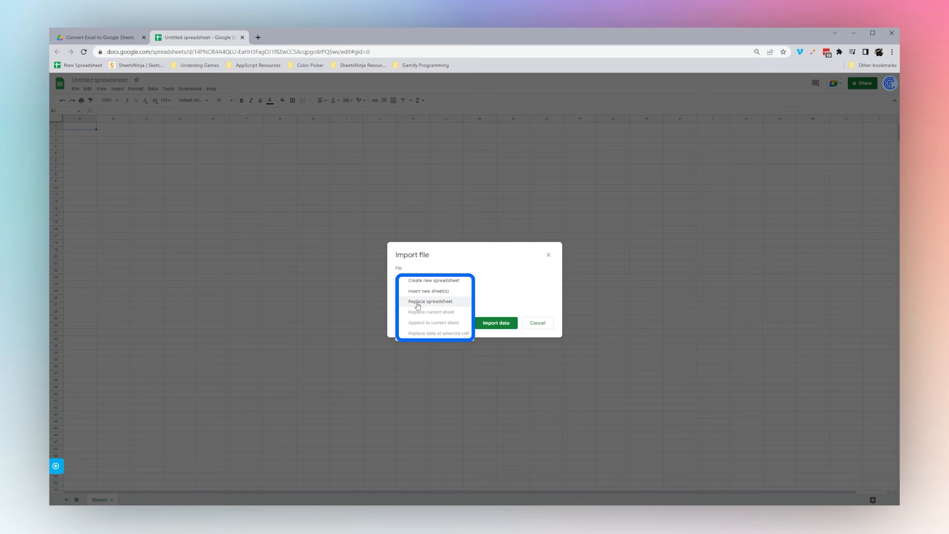
mouse_move(441, 343)
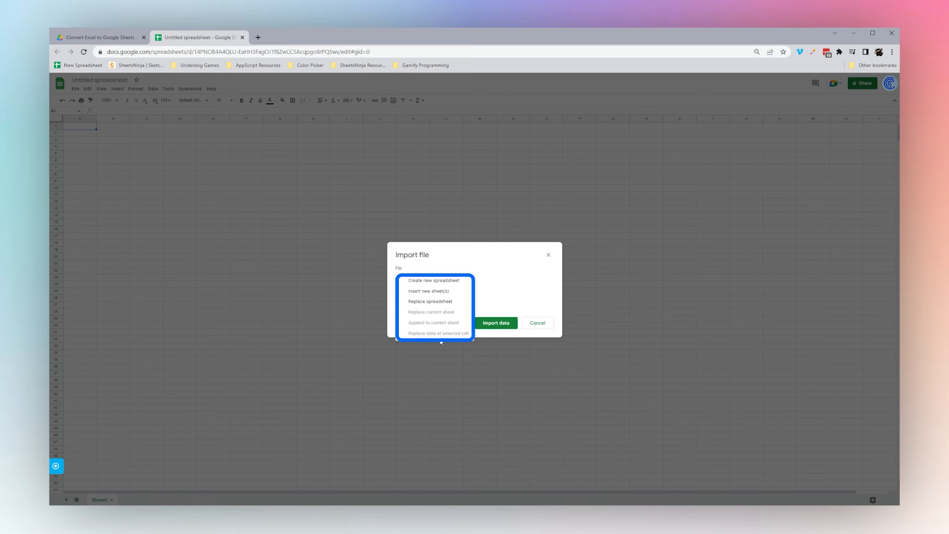
click(432, 290)
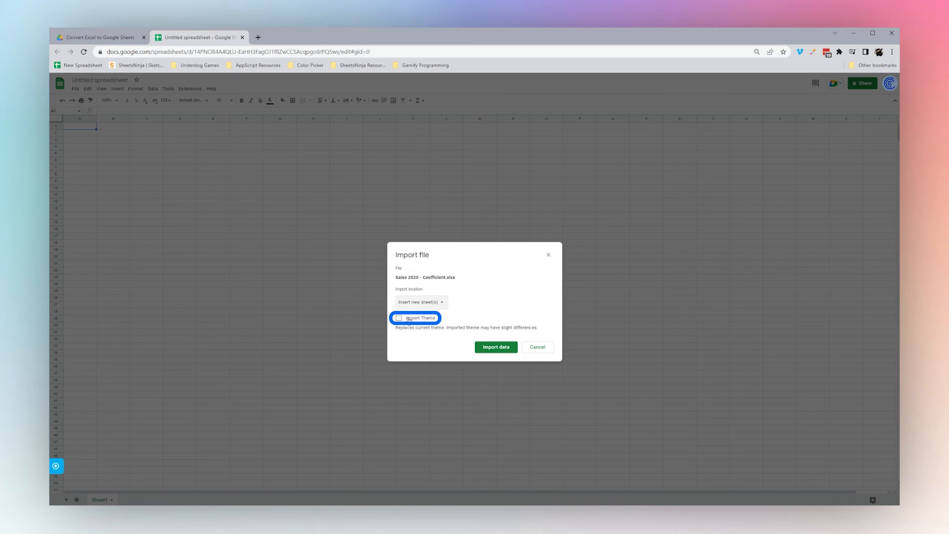
click(399, 318)
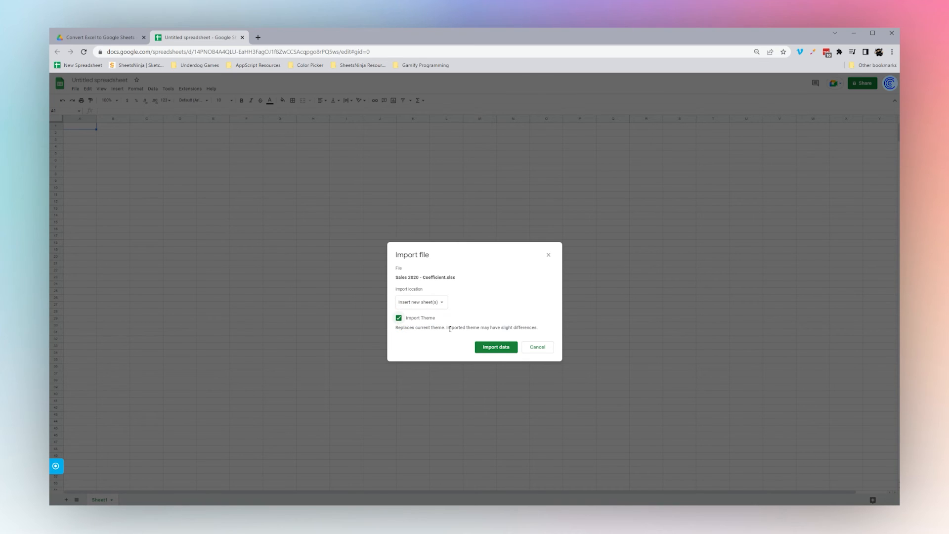
click(496, 347)
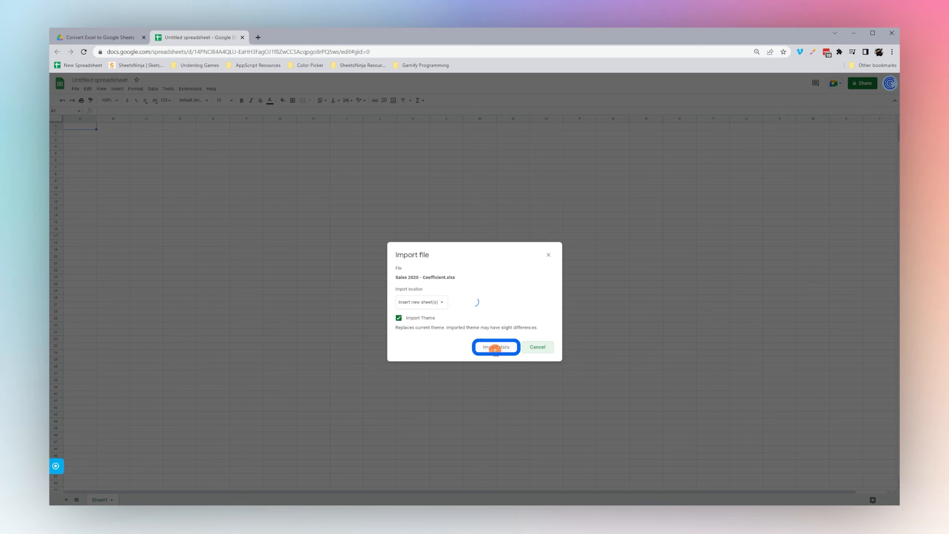
click(496, 347)
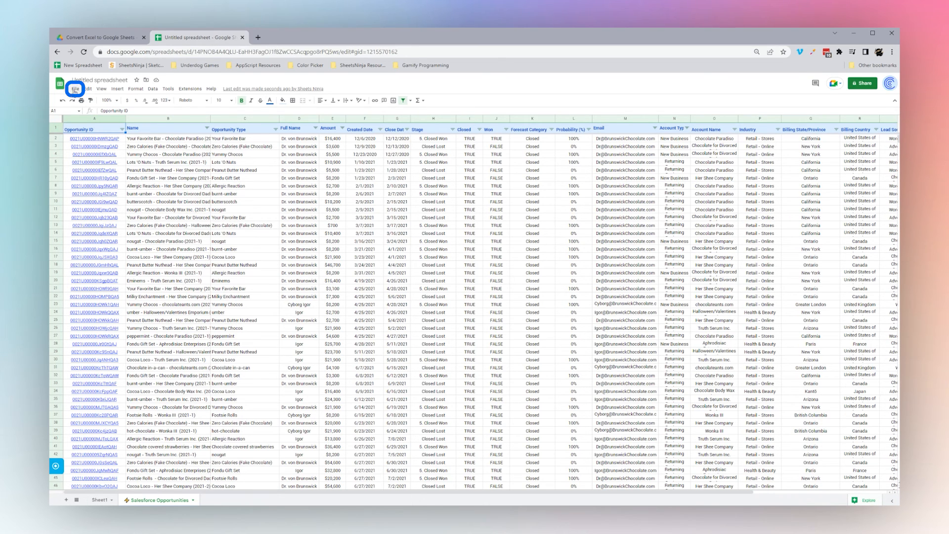
- Show the File > Download formats, including Microsoft Excel (.xlsx) and CSV
click(75, 88)
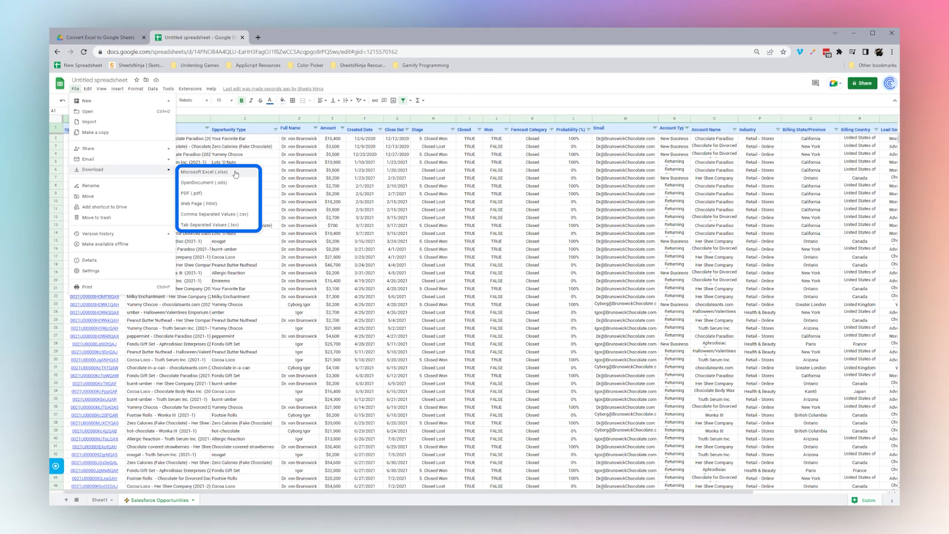
mouse_move(235, 217)
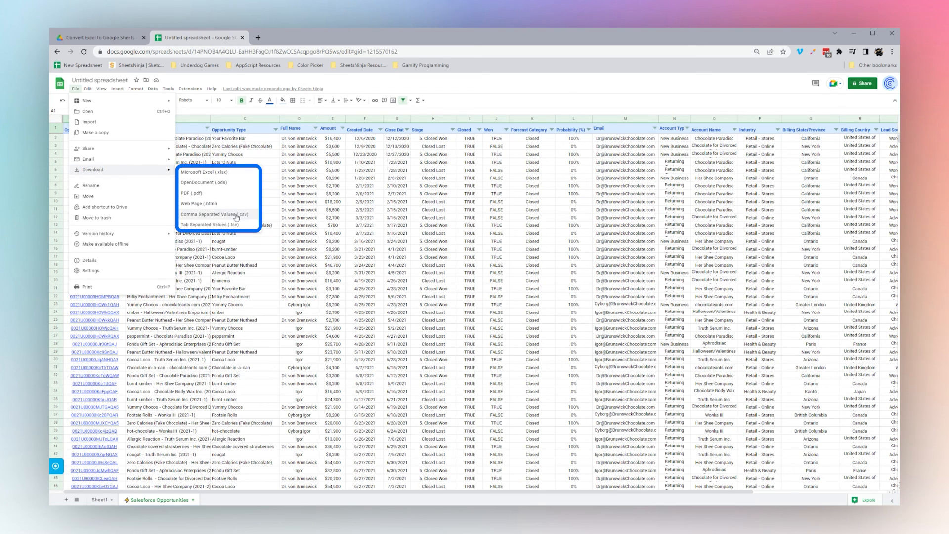